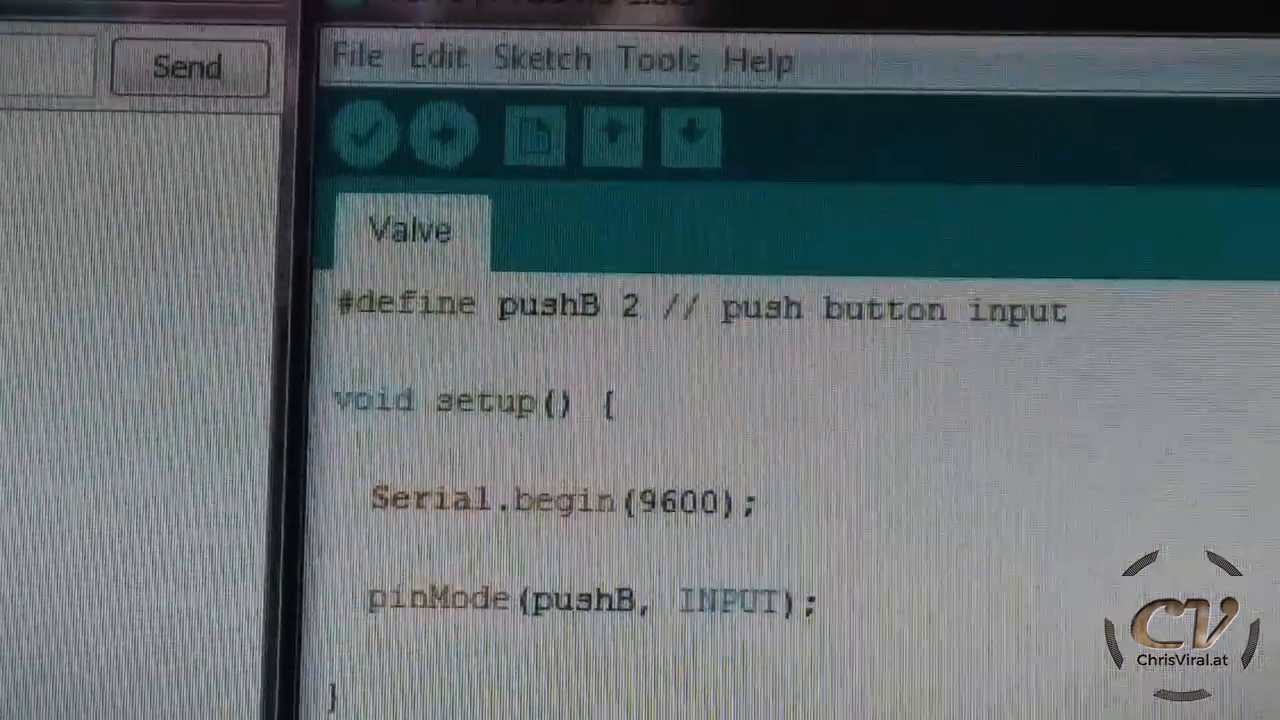
Open the Serial Monitor on COM4 and watch the repeated 'pressed' messages.
scroll("down", 3)
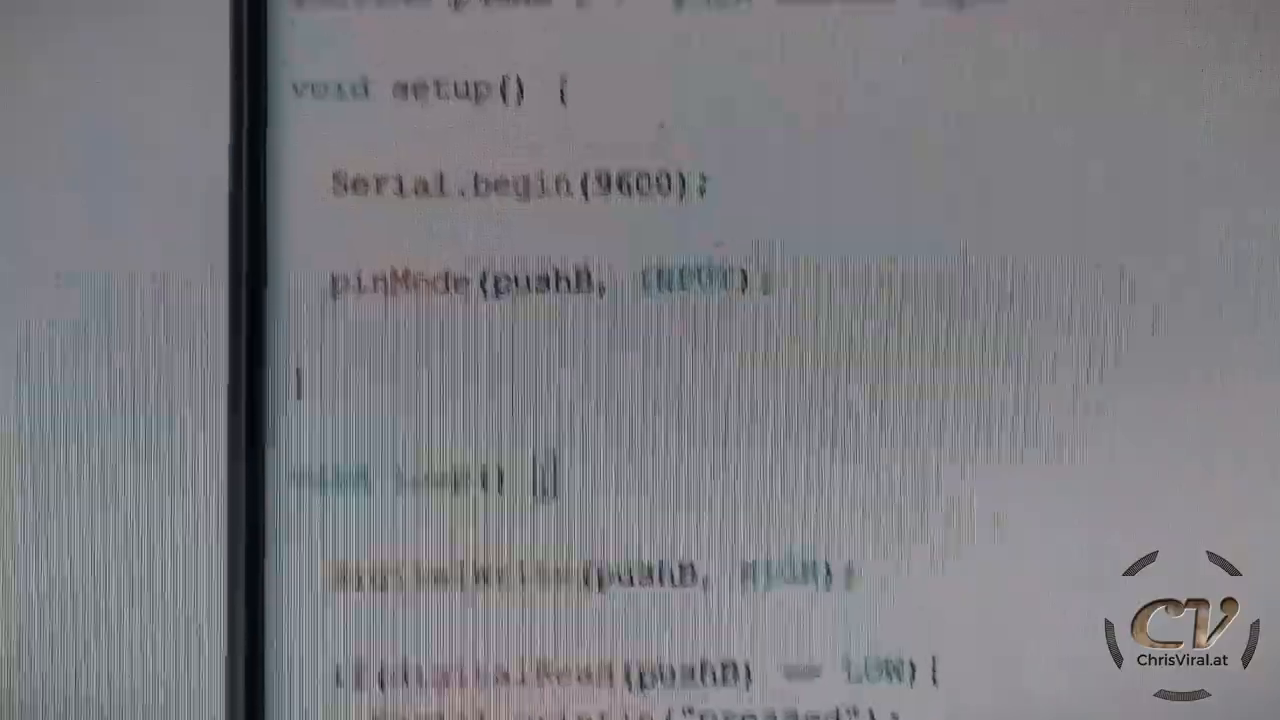
scroll("down", 3)
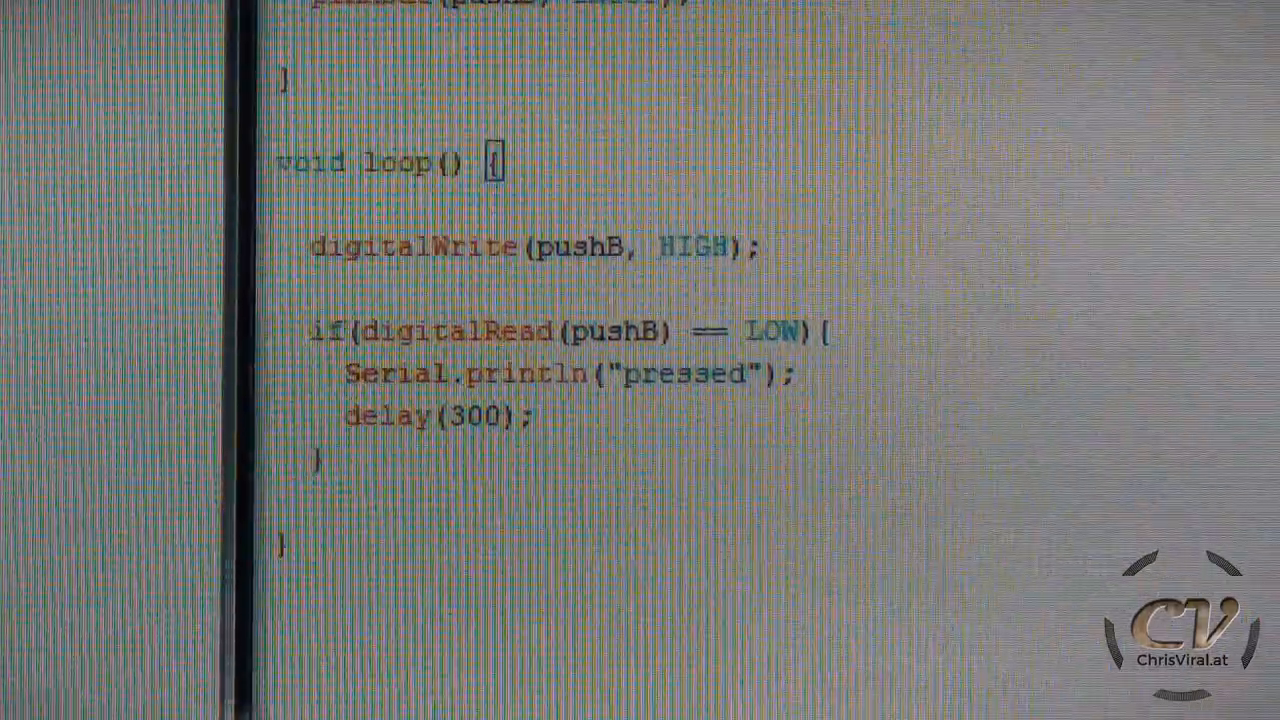
scroll("up", 3)
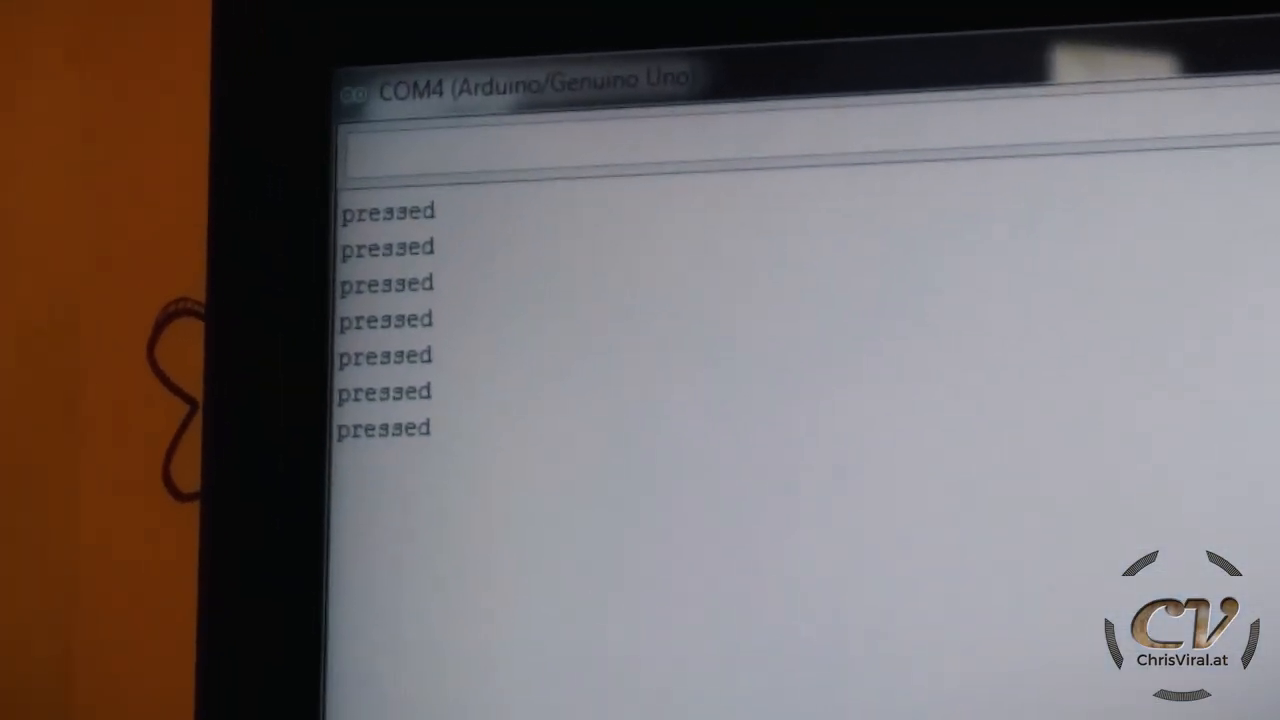
left_click(1107, 393)
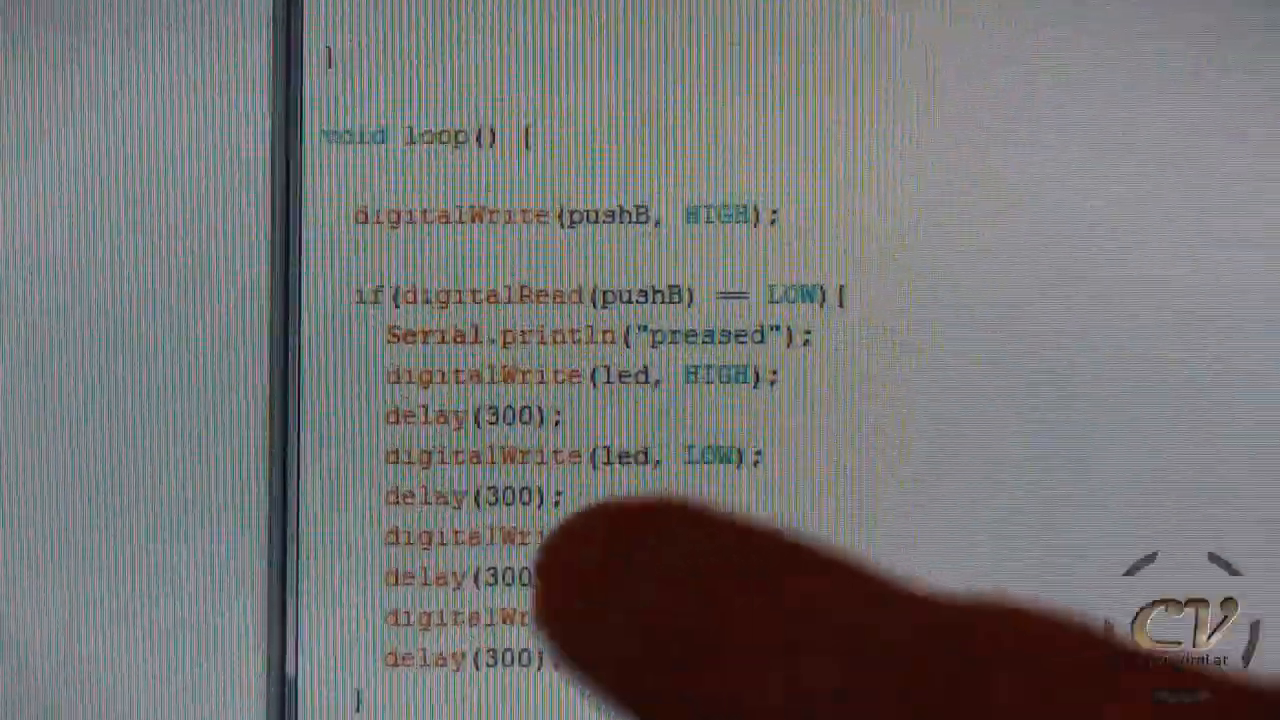
scroll("up", 3)
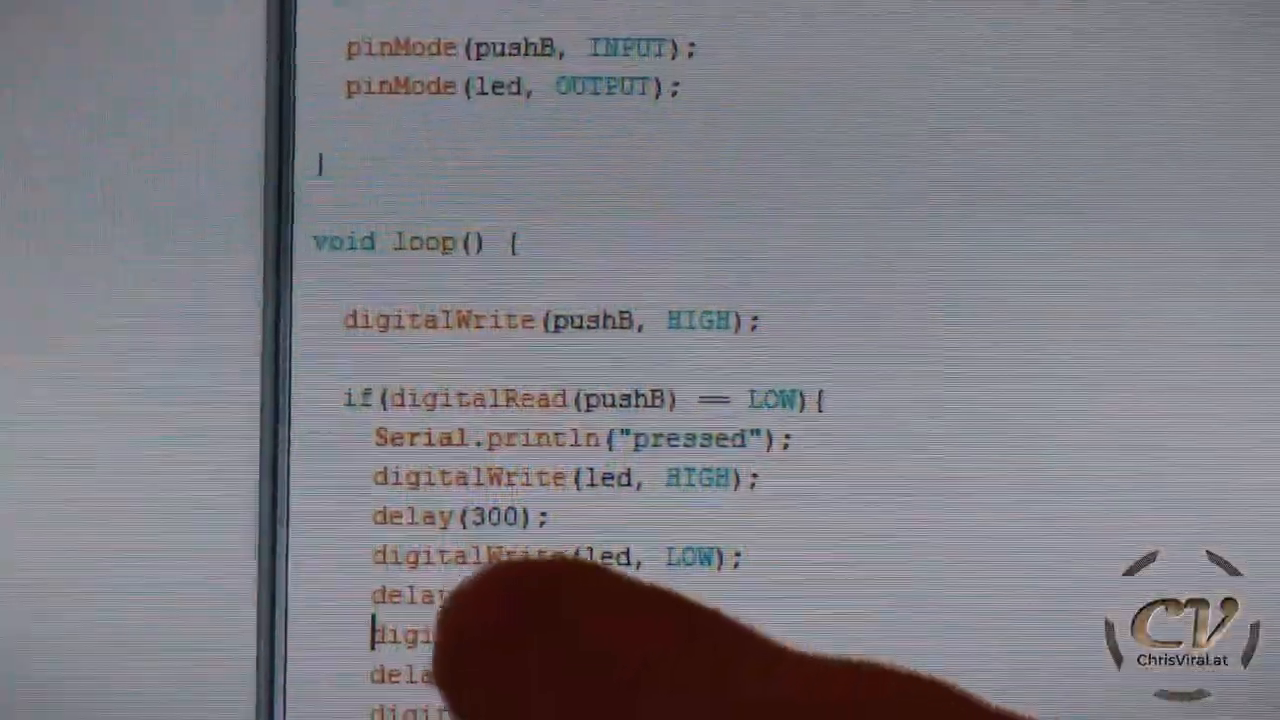